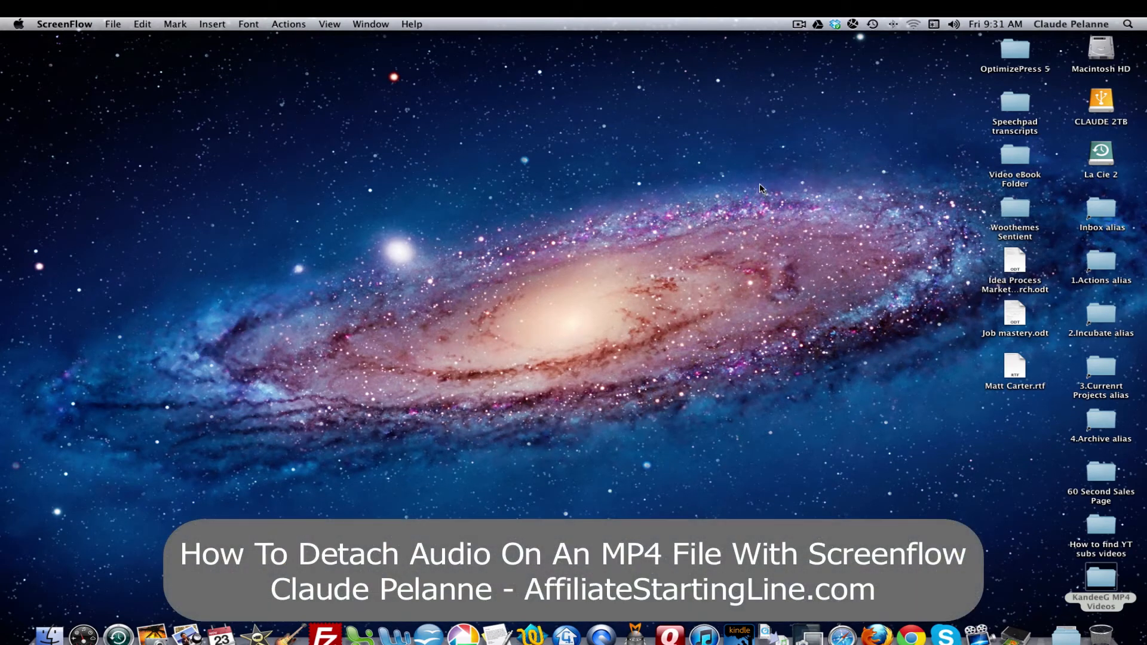
pyautogui.moveTo(256, 132)
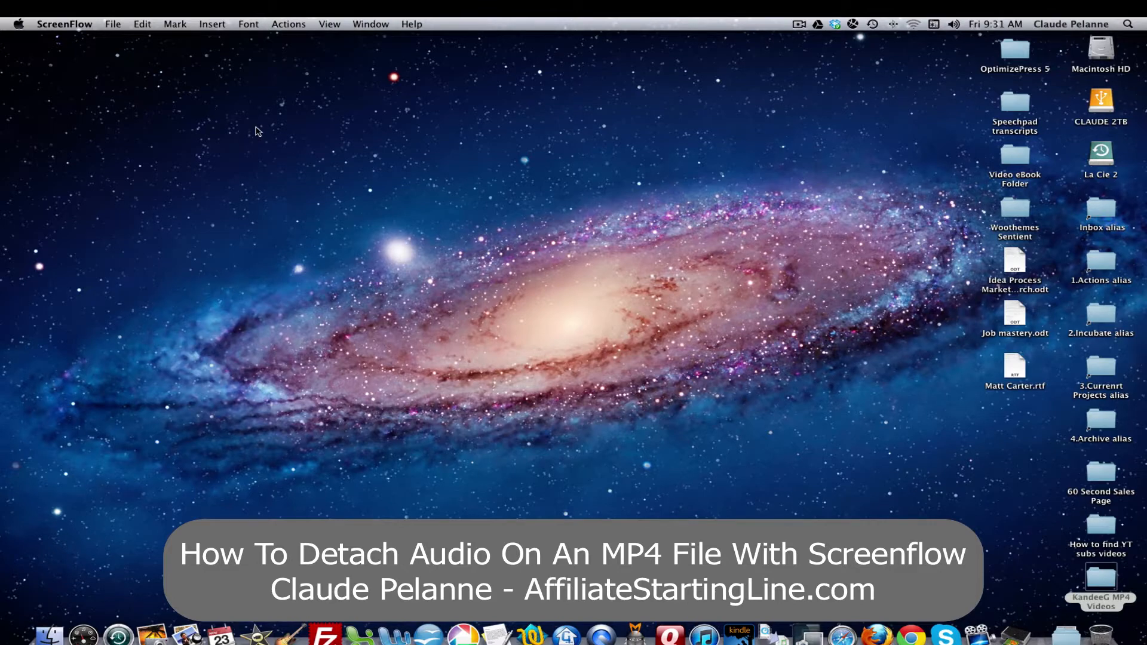
pyautogui.moveTo(144, 113)
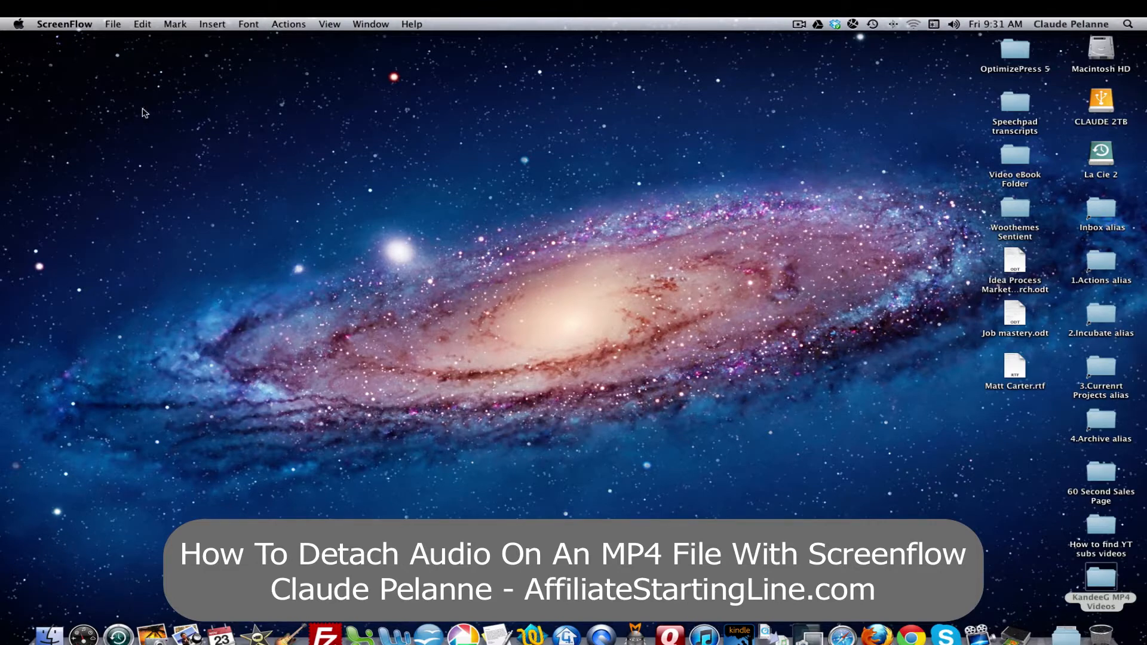
pyautogui.moveTo(121, 96)
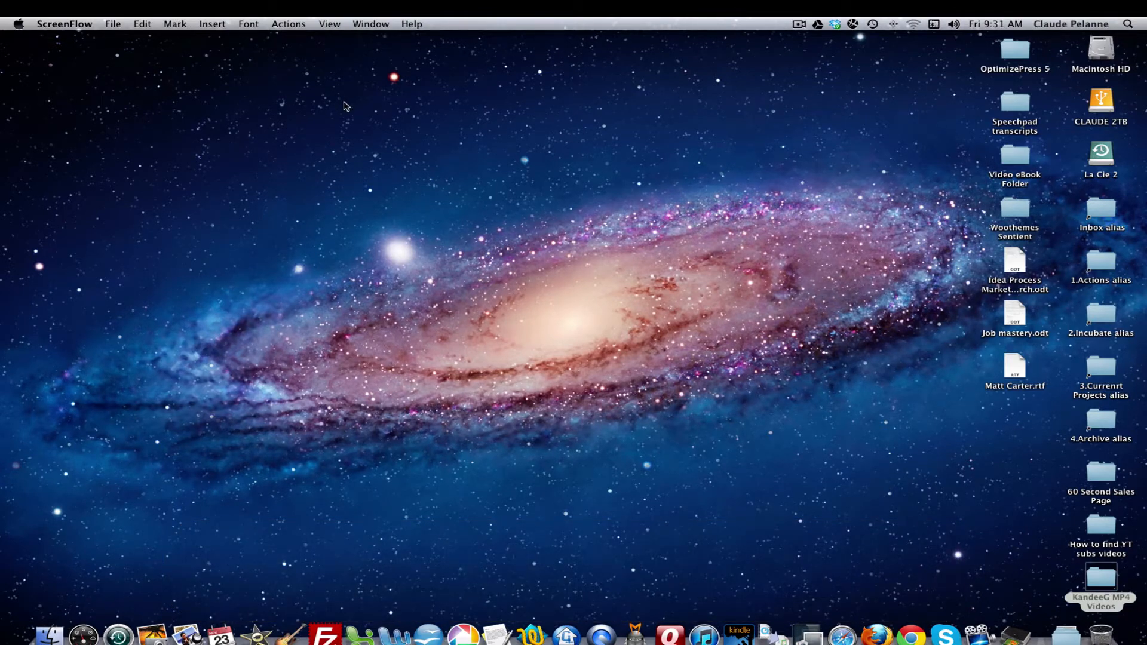
# Create a new empty ScreenFlow document using the 1080p HD (1920×1080) preset
pyautogui.click(113, 23)
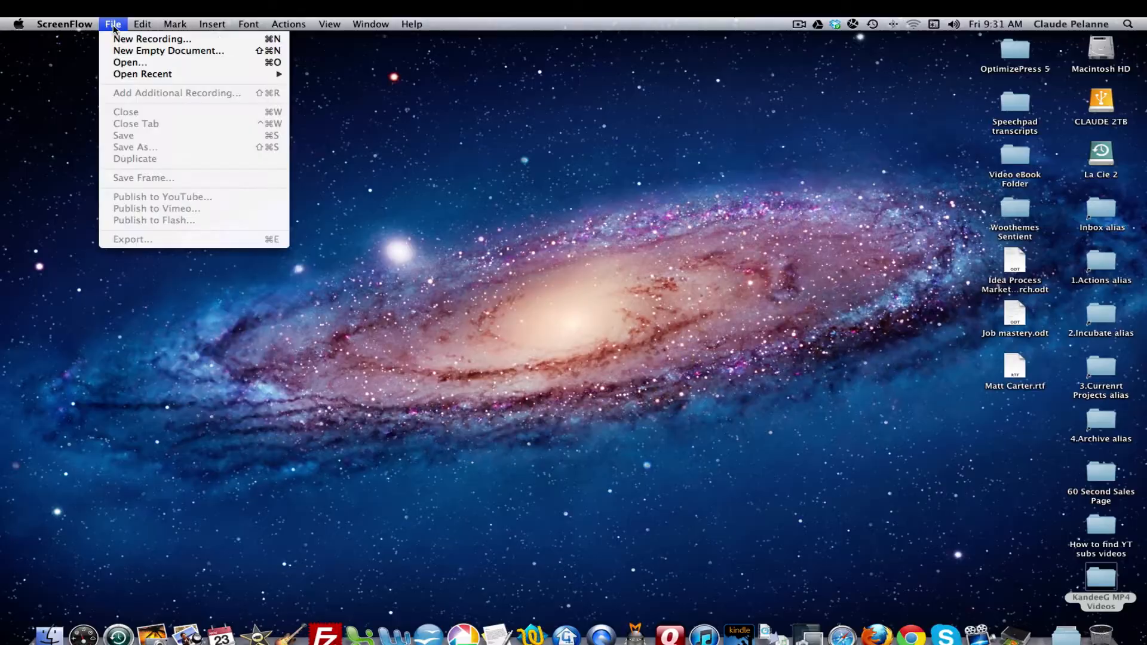
pyautogui.click(168, 50)
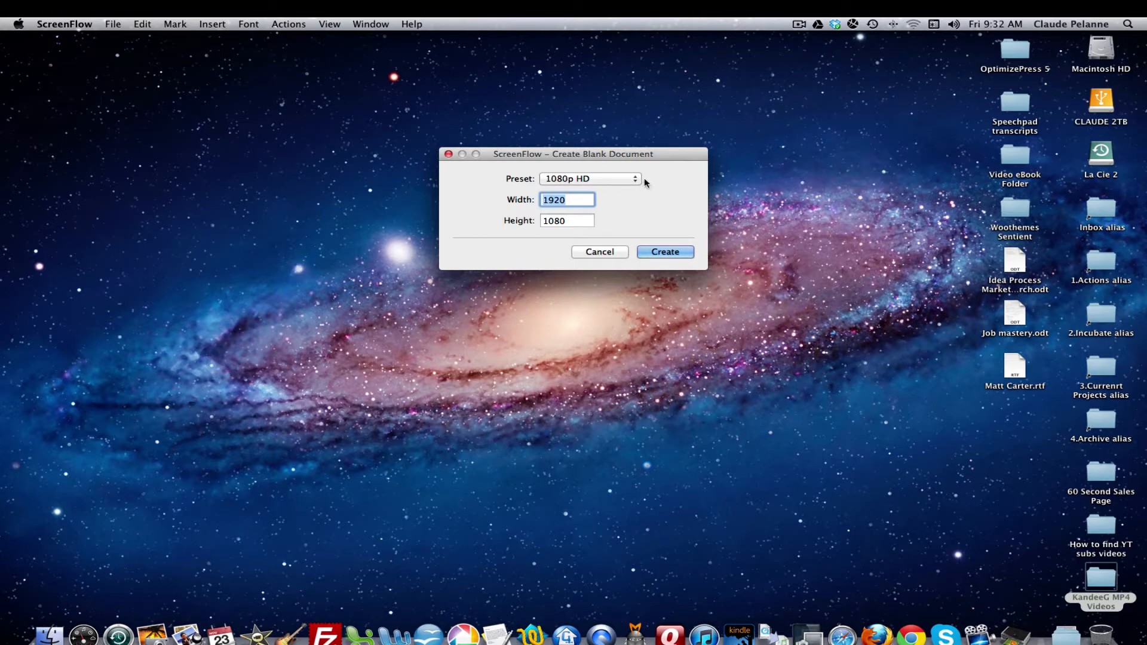
pyautogui.click(589, 179)
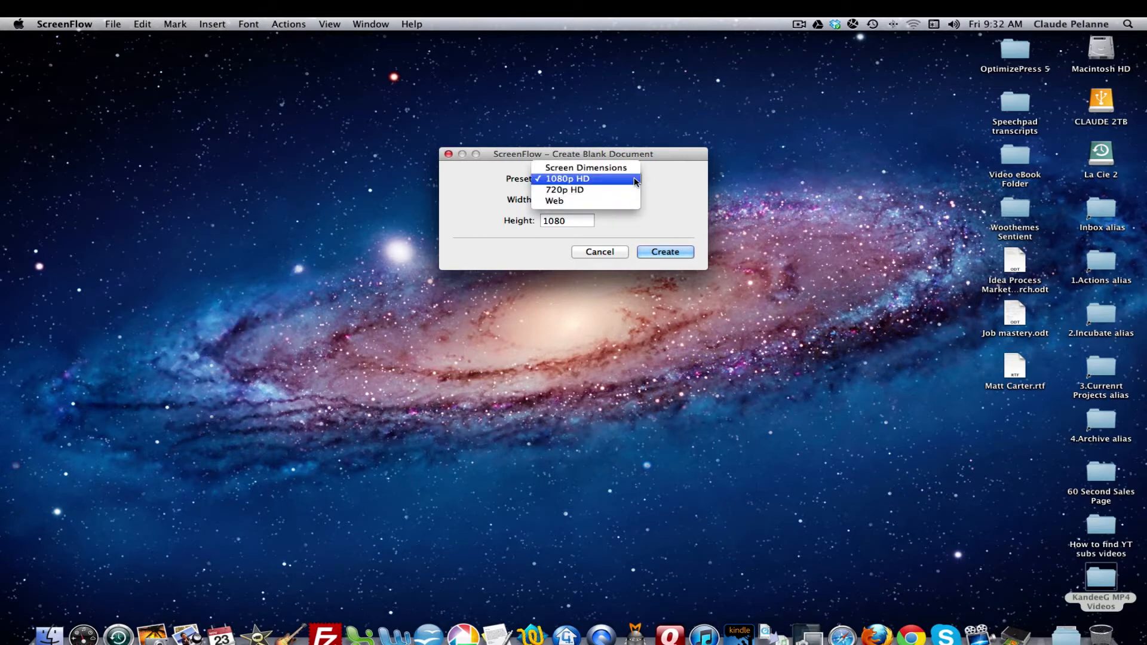
pyautogui.click(567, 178)
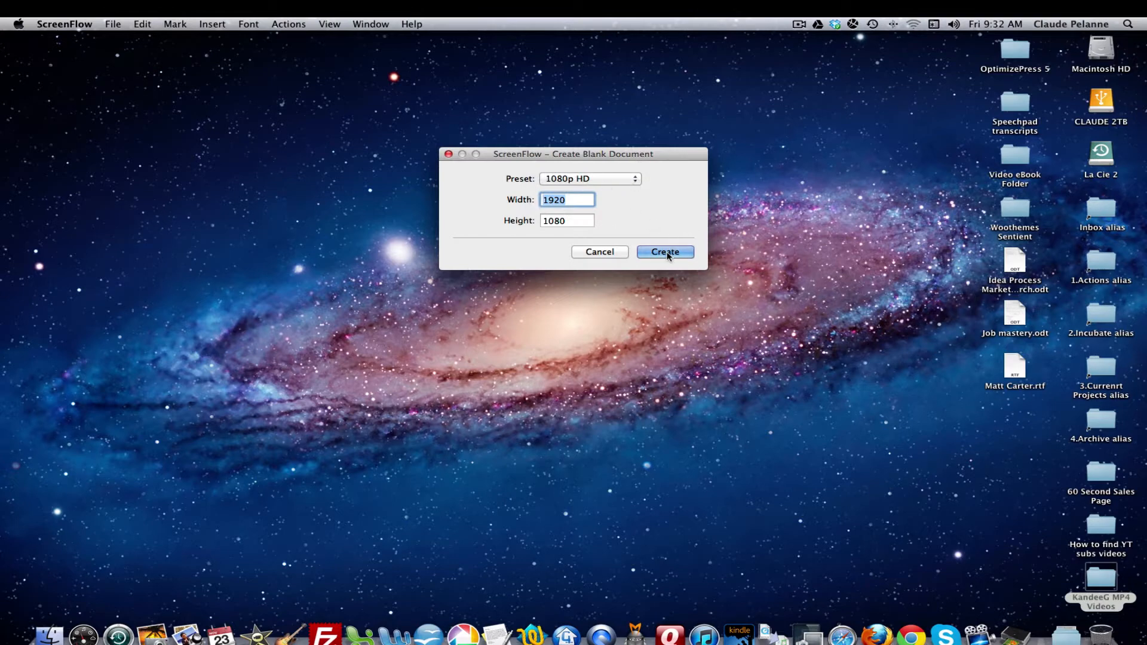
pyautogui.click(664, 252)
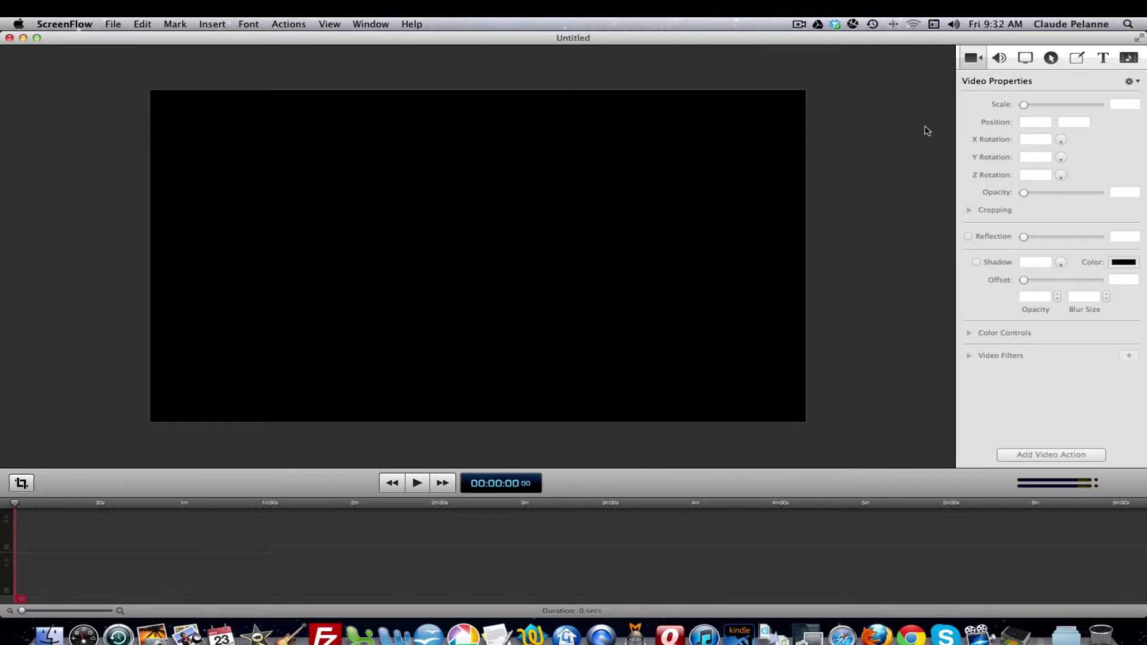
pyautogui.moveTo(1082, 73)
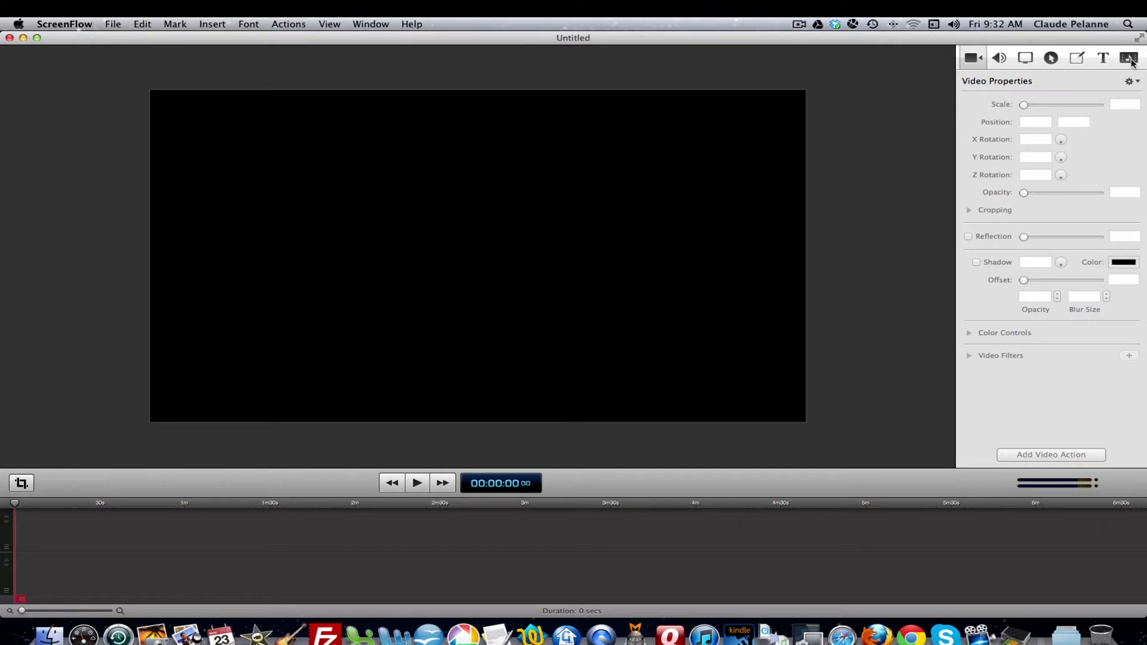
# Show the Media Library tab in the properties panel
pyautogui.click(1128, 58)
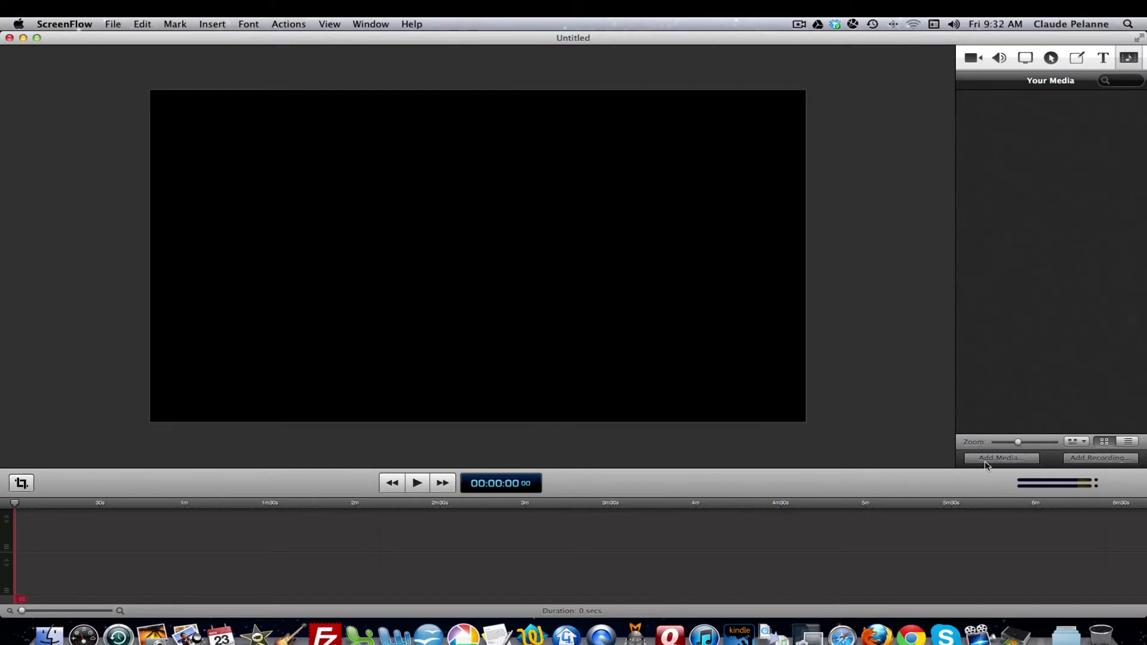
# Add Kandeeg6.mp4 from the KandeeG MP4 Videos folder to the media library
pyautogui.click(1000, 457)
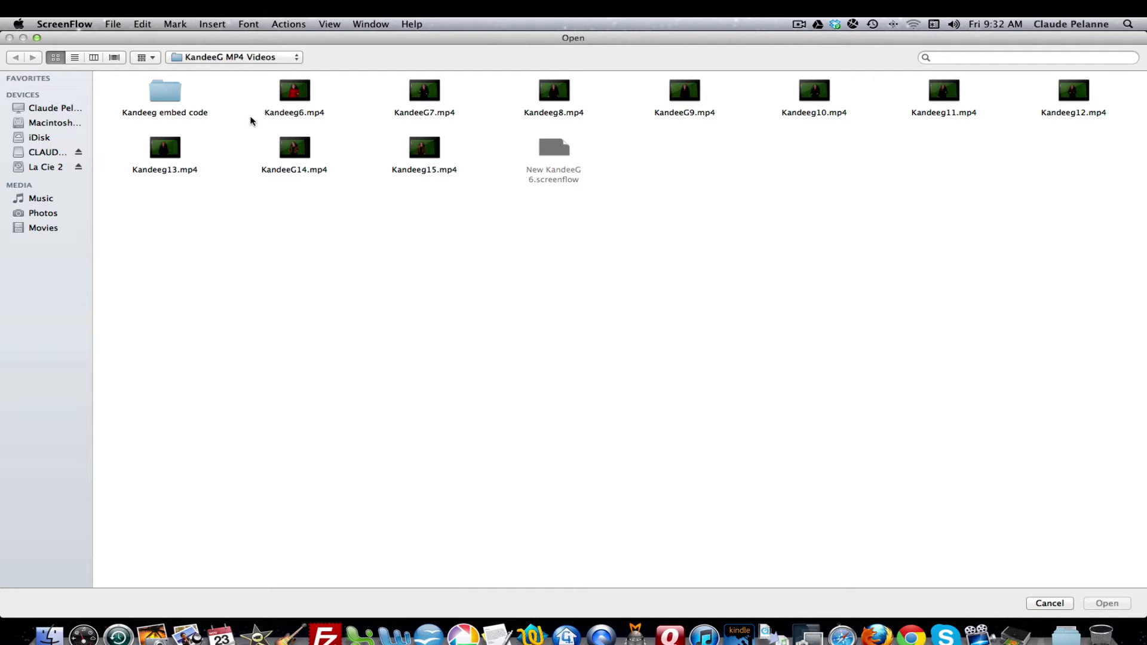
pyautogui.moveTo(196, 108)
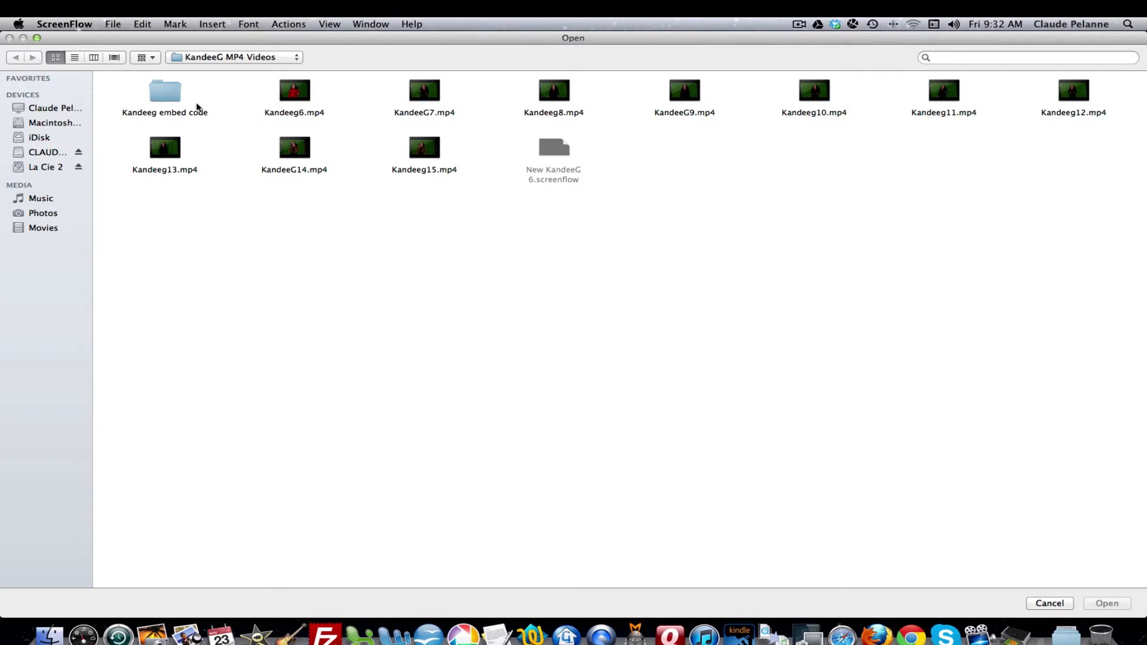
pyautogui.moveTo(535, 121)
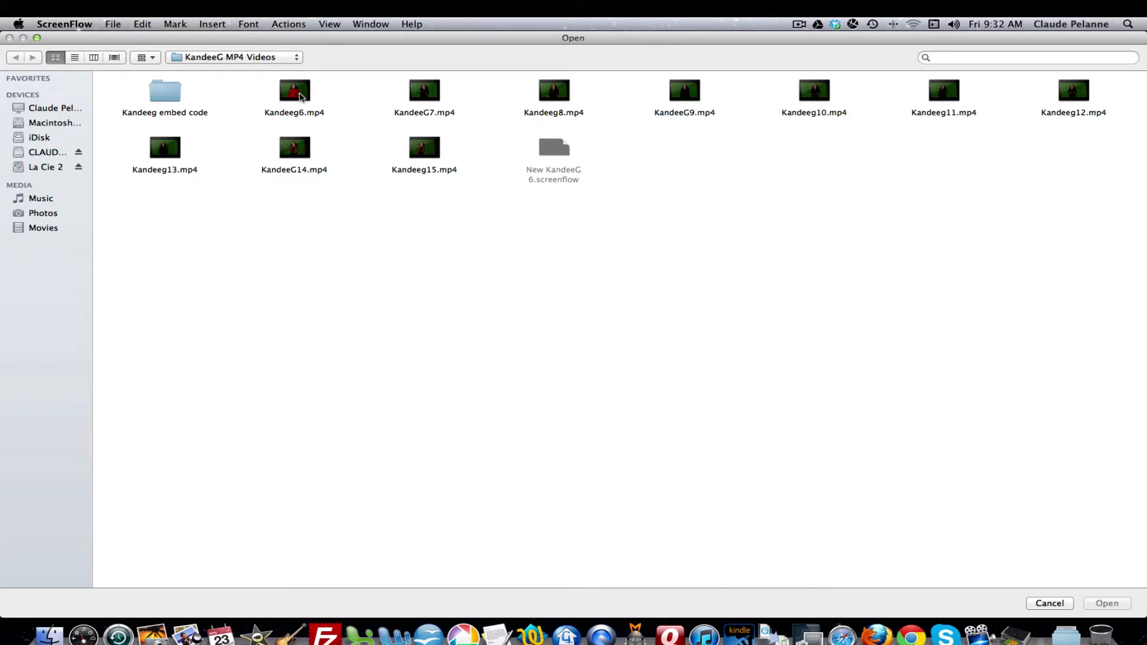
pyautogui.click(294, 99)
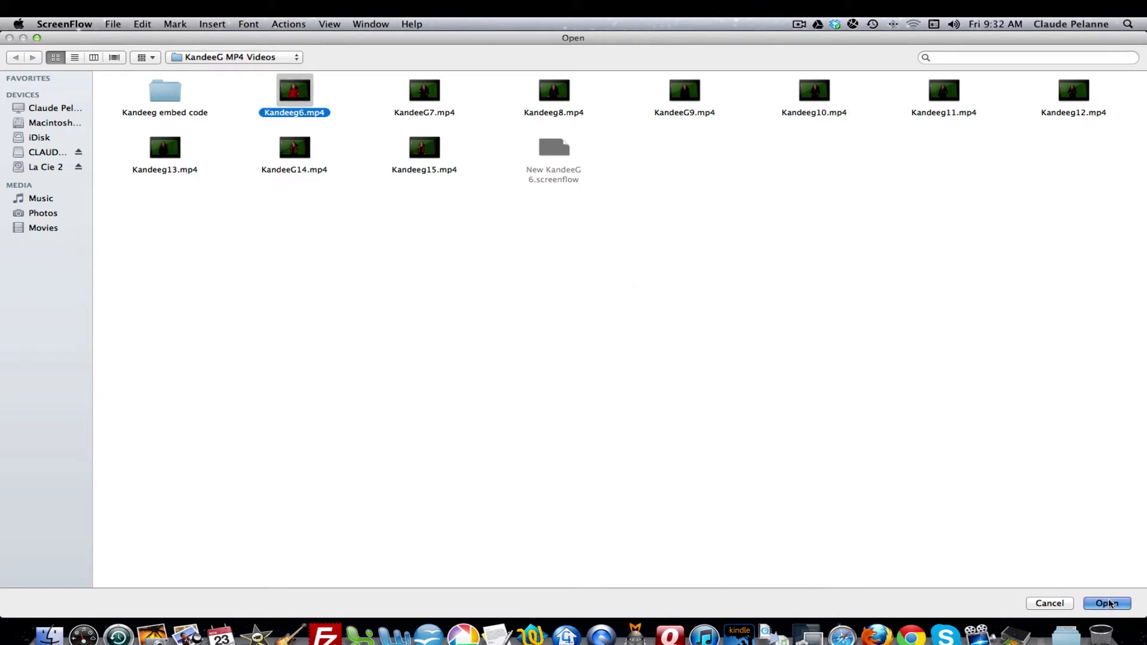
pyautogui.click(1107, 603)
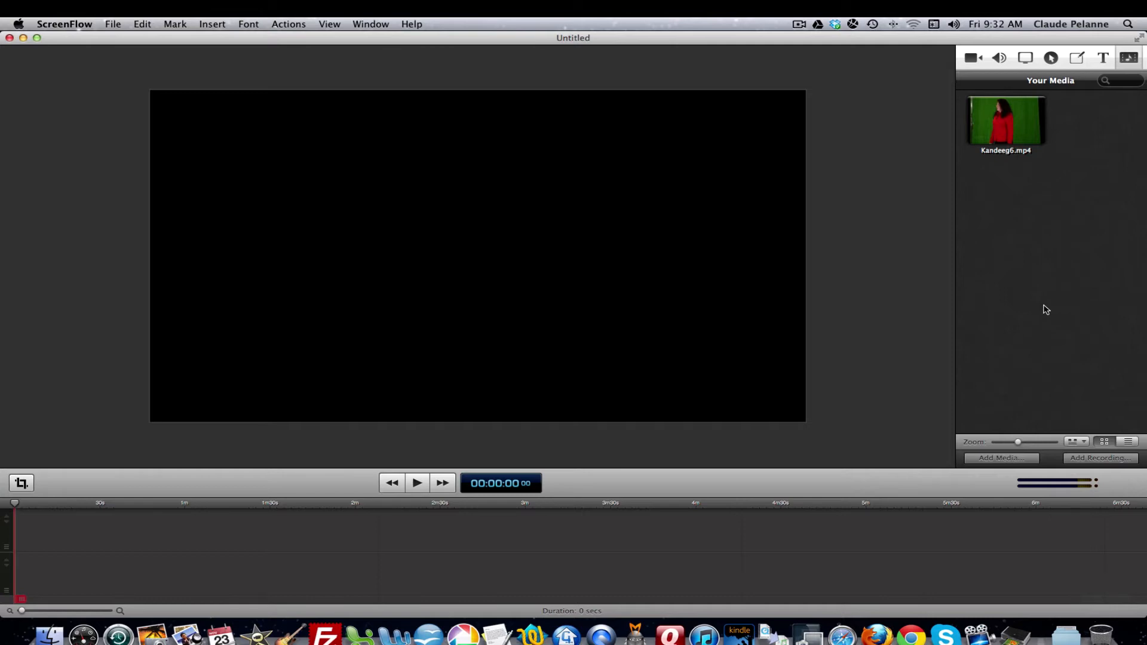
pyautogui.moveTo(1046, 174)
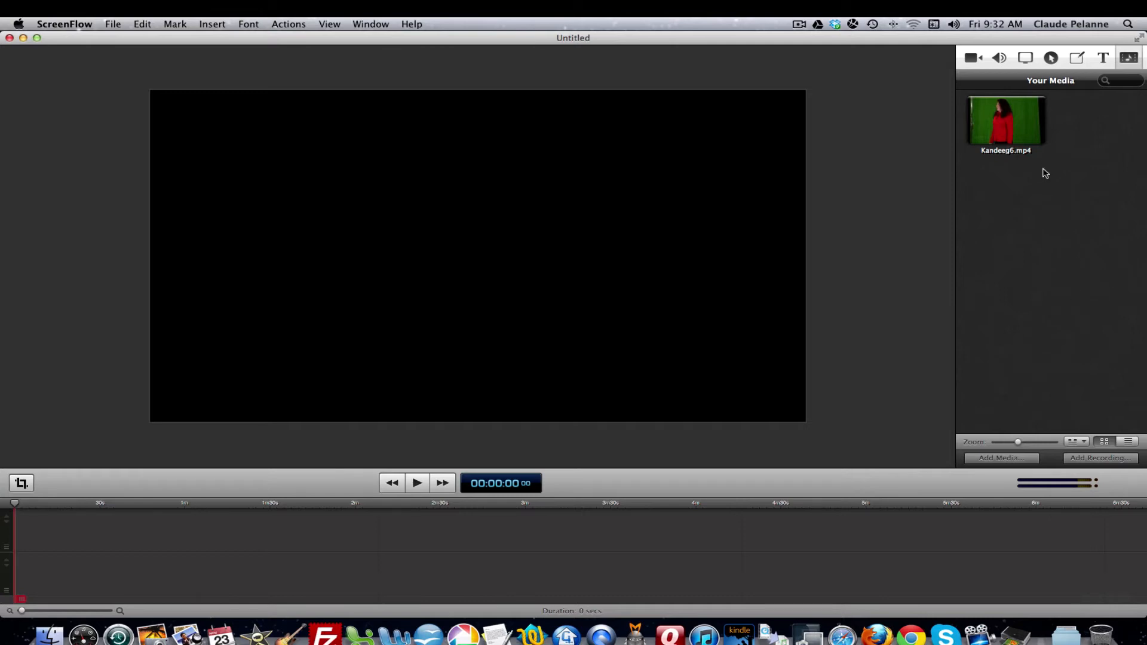
pyautogui.moveTo(1044, 224)
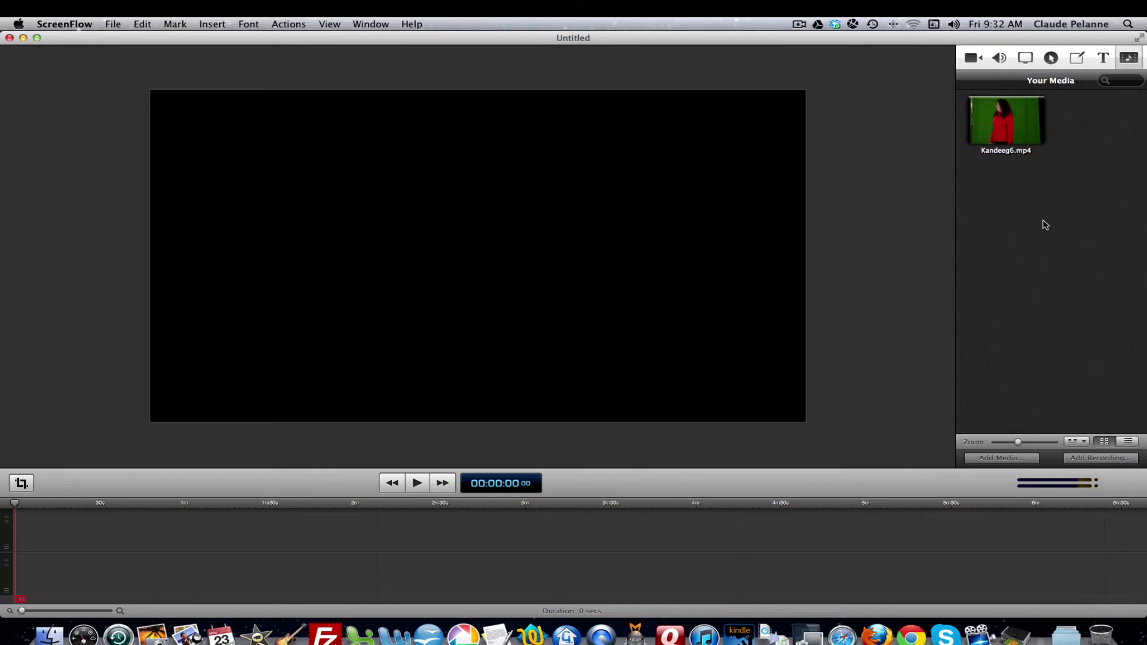
pyautogui.moveTo(727, 342)
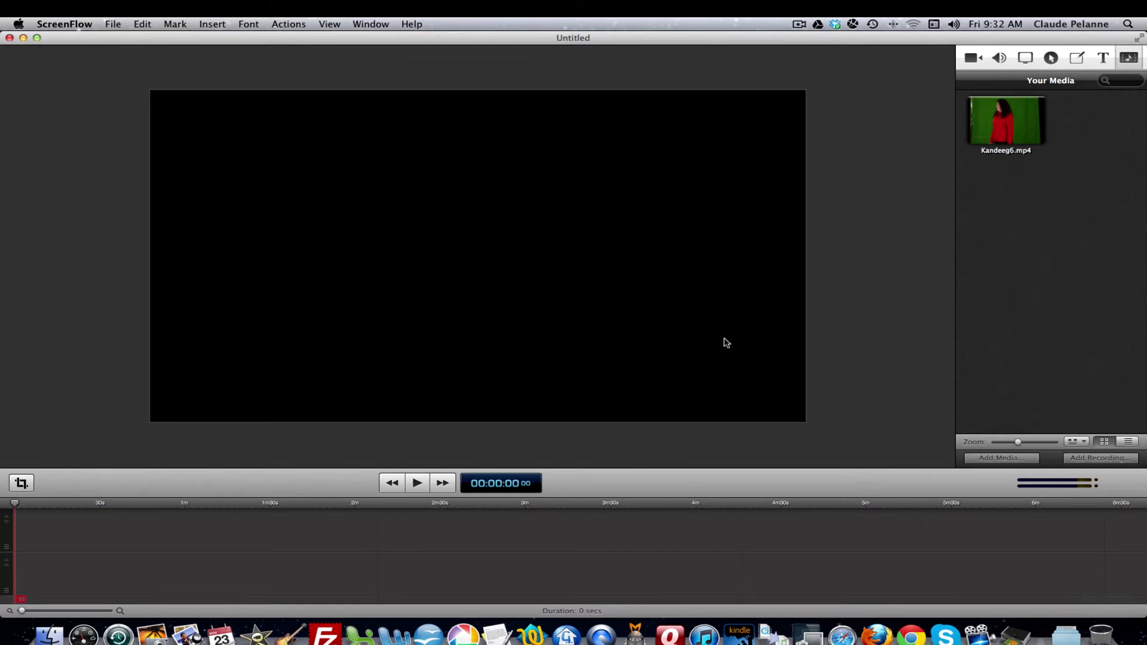
# Drag Kandeeg6.mp4 onto the timeline and detach its audio onto its own track
pyautogui.moveTo(1006, 121); pyautogui.dragTo(976, 183)
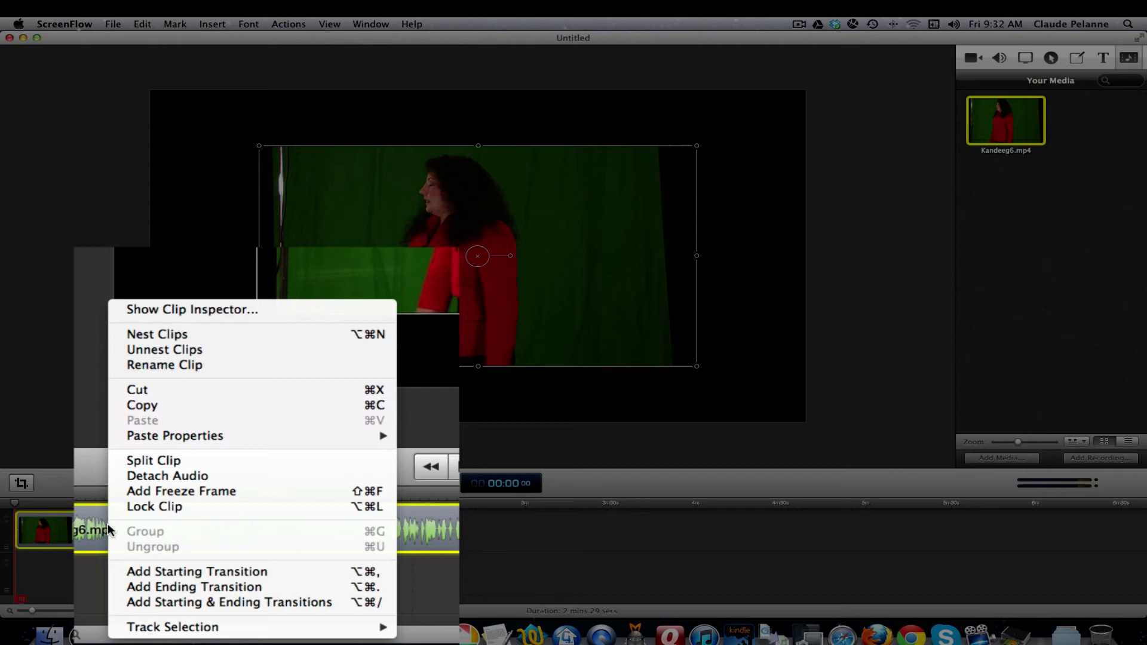
pyautogui.moveTo(166, 476)
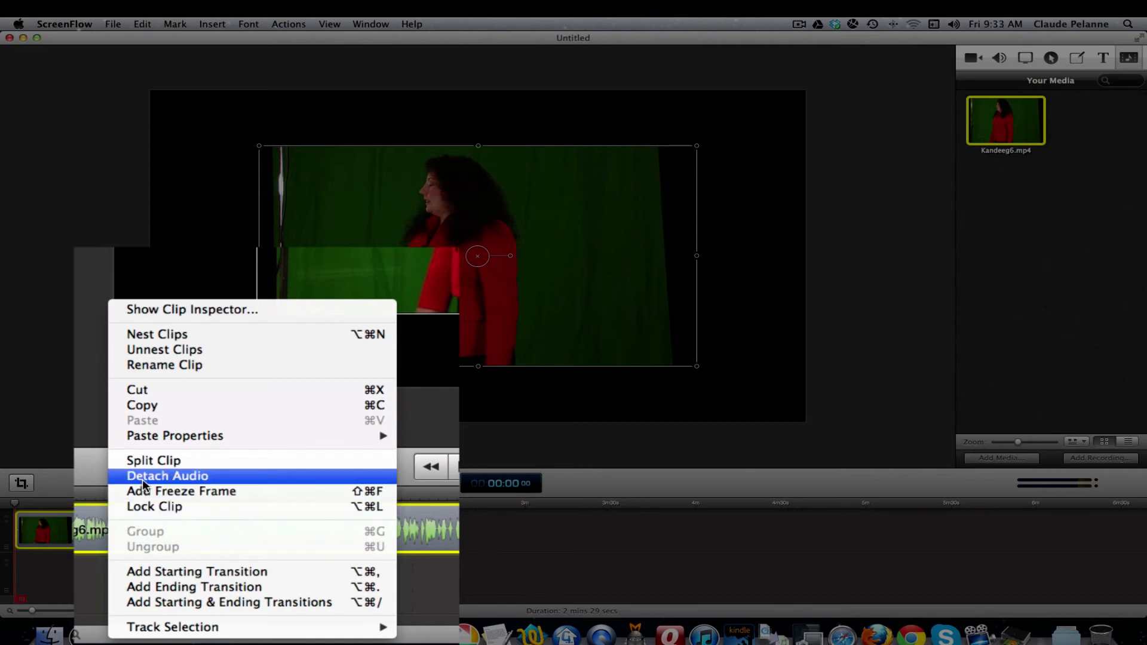
pyautogui.click(167, 476)
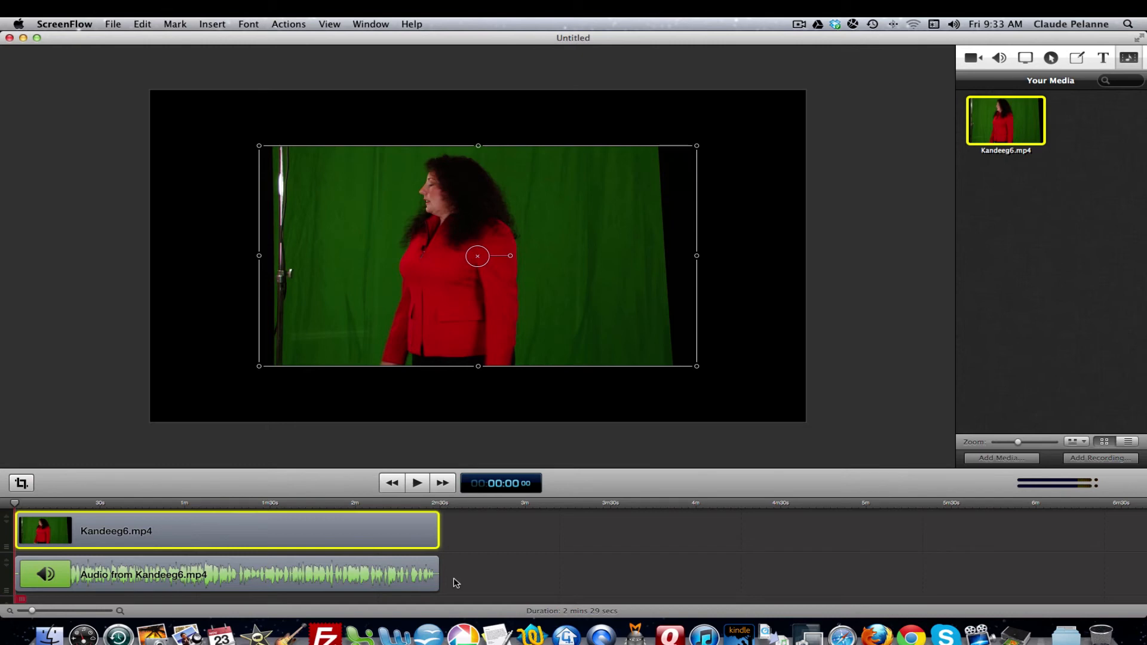
pyautogui.moveTo(430, 573)
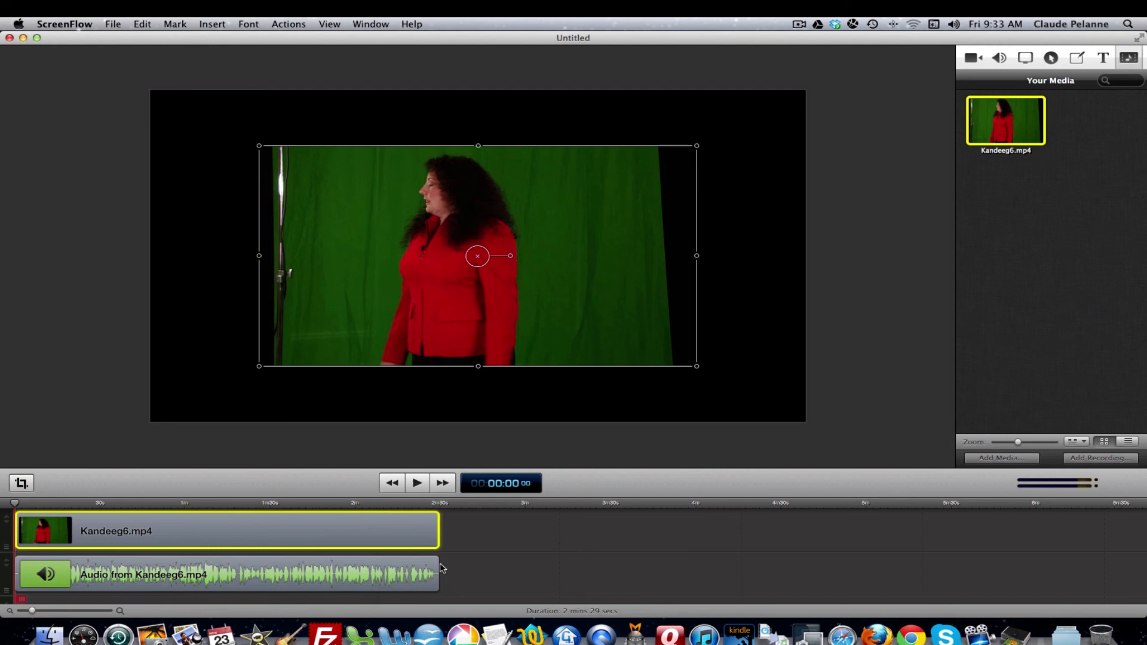
pyautogui.moveTo(167, 382)
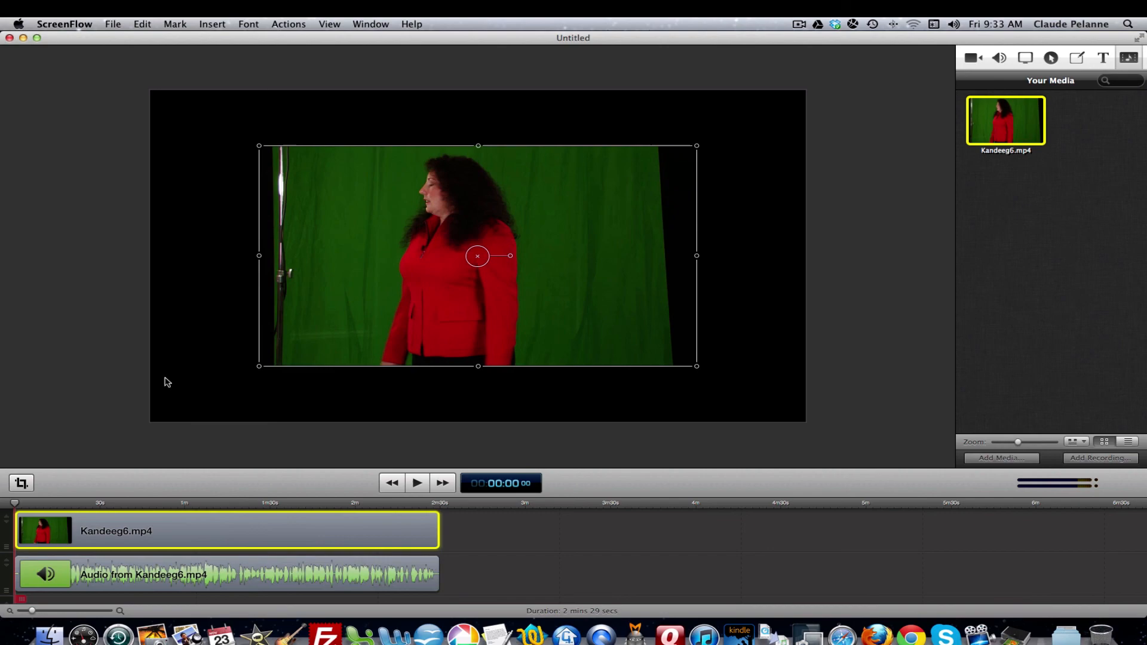